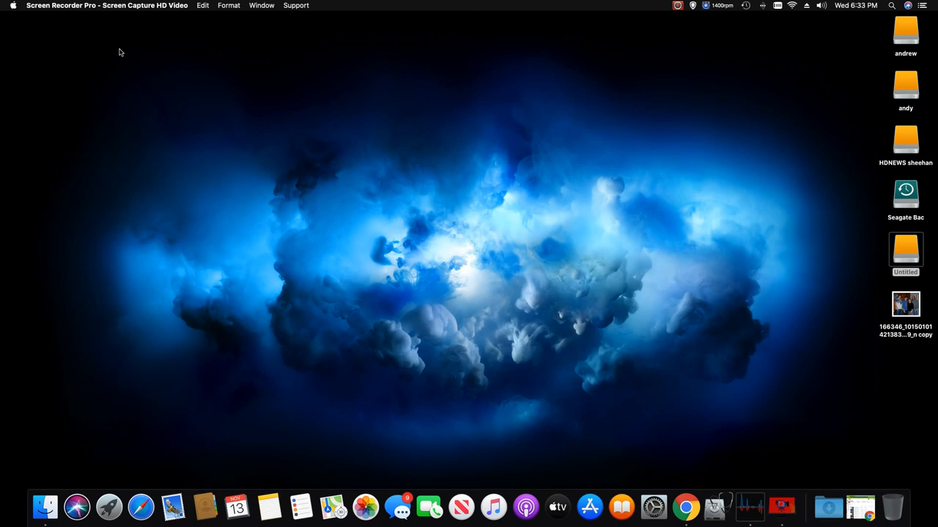
pyautogui.moveTo(217, 13)
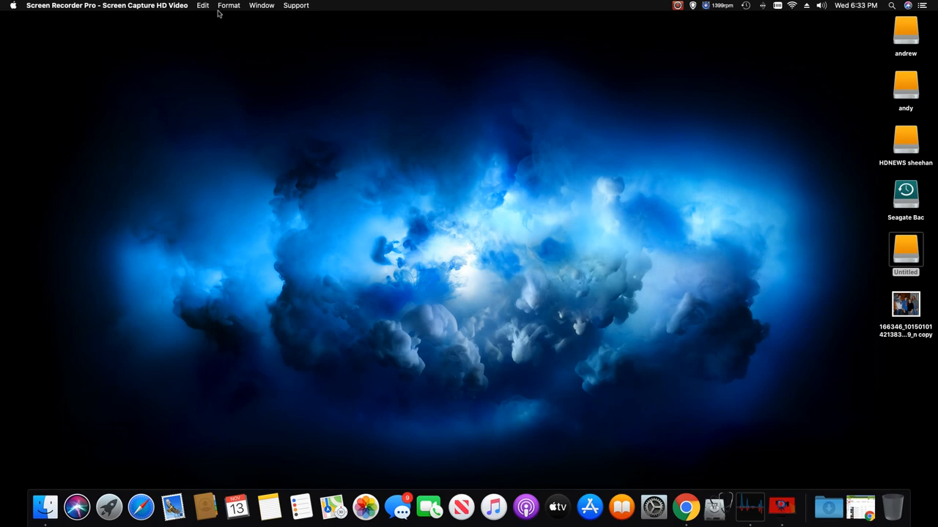